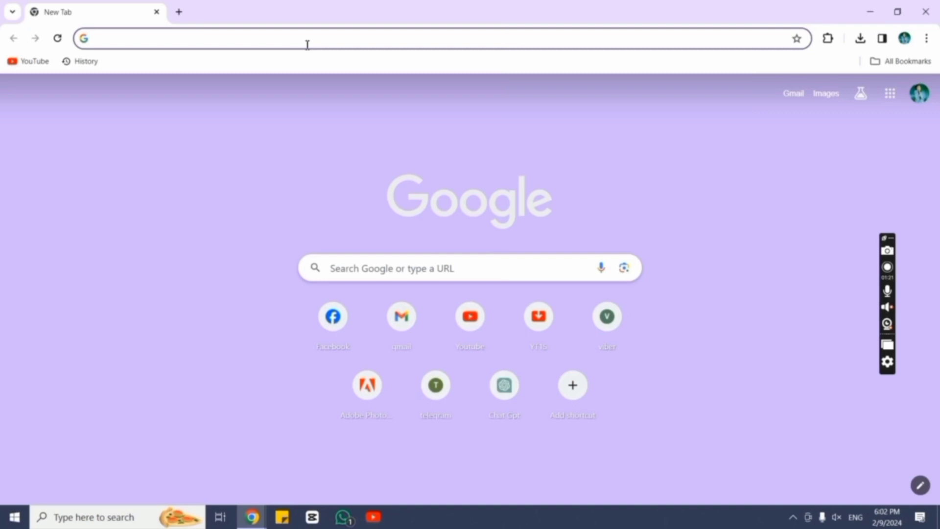
Step: Go to pinterest.com in the Chrome address bar
text(pinterst.com)
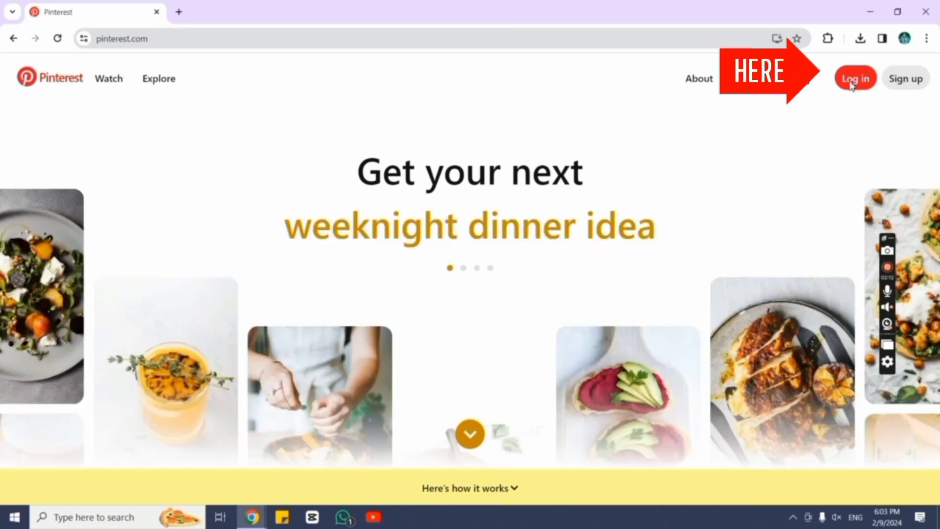
Step: Open the Pinterest login dialog and focus its Email field
click(855, 78)
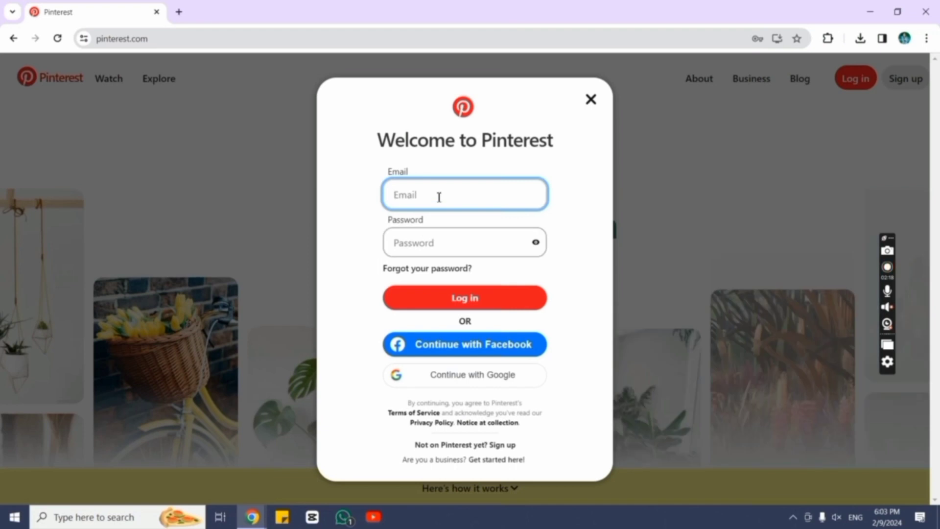
click(464, 374)
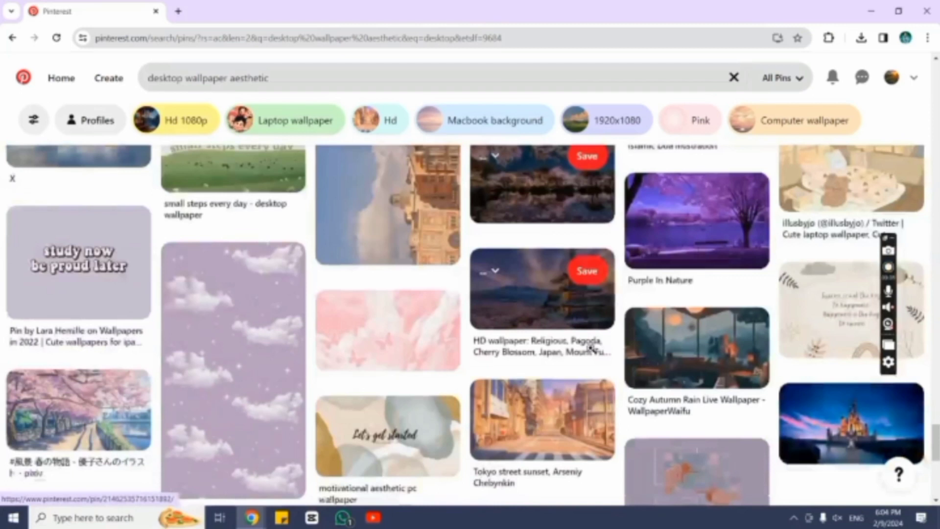
Step: Scroll through the 'desktop wallpaper aesthetic' pins to reveal more, like 'Purple Desktop Wallpaper'
scroll(down, 3)
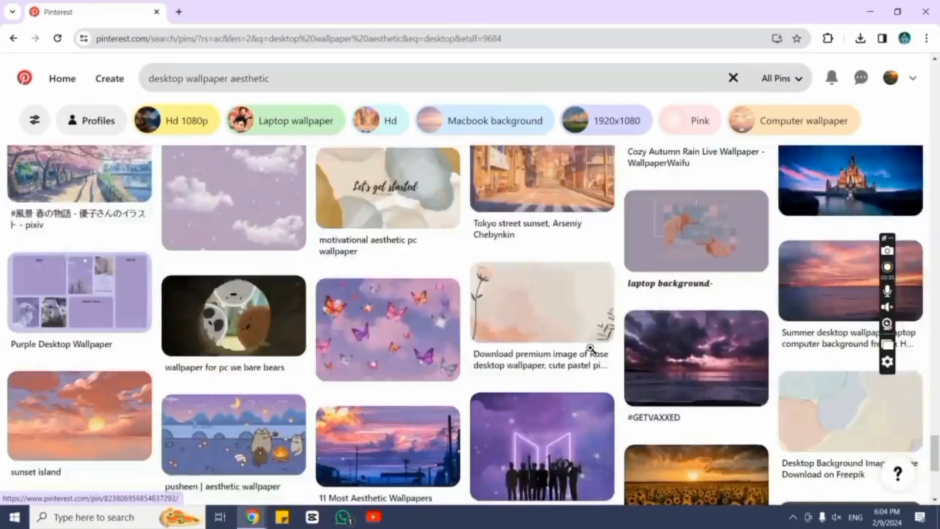
scroll(down, 3)
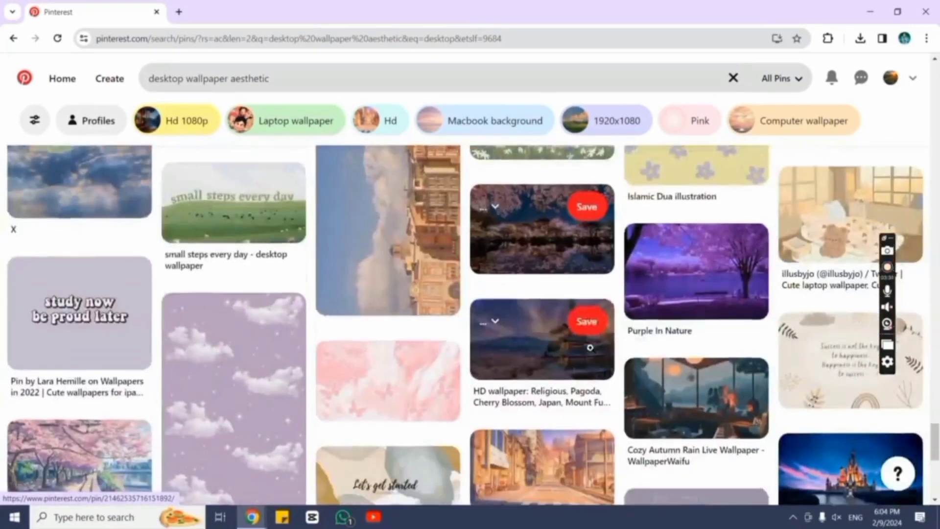
scroll(down, 3)
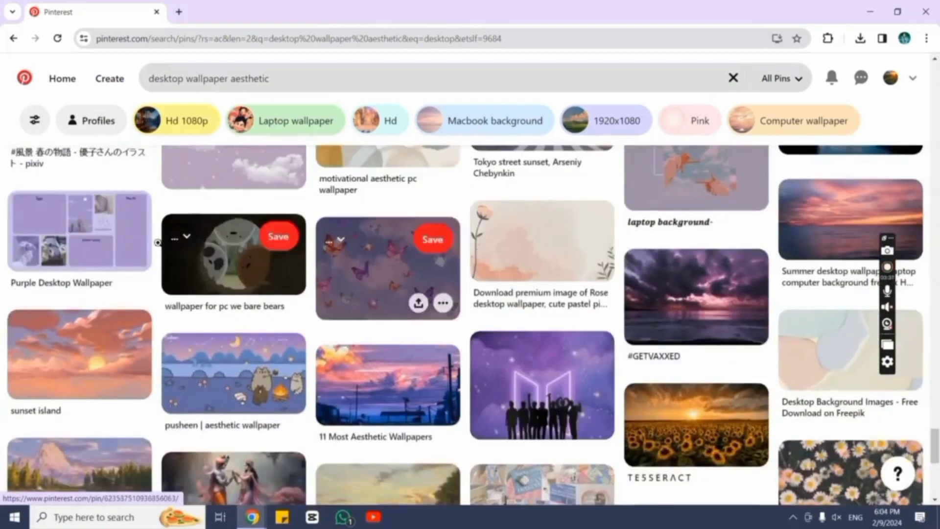
scroll(down, 3)
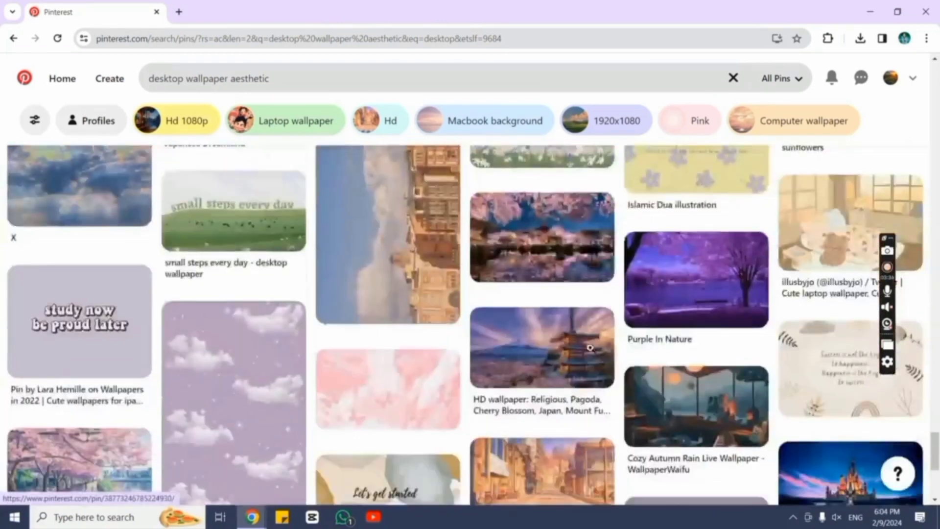
scroll(down, 3)
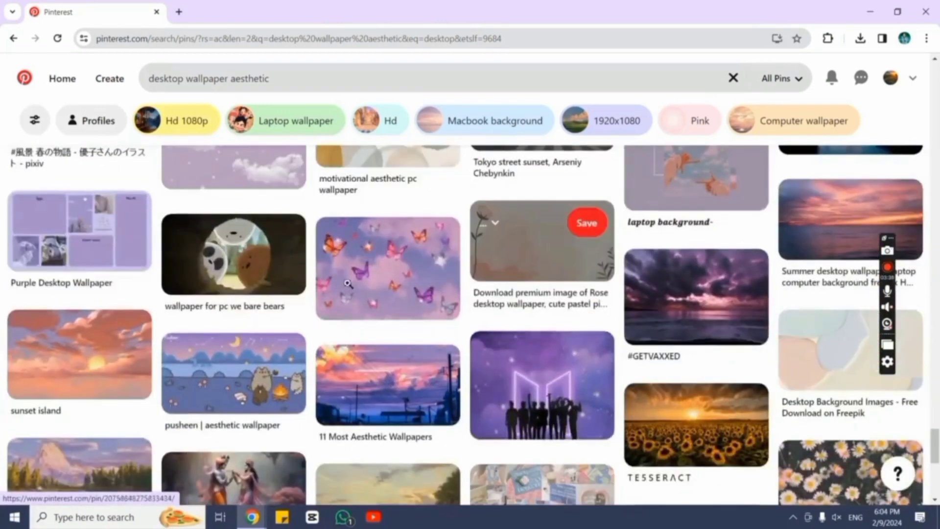
mouse_move(79, 230)
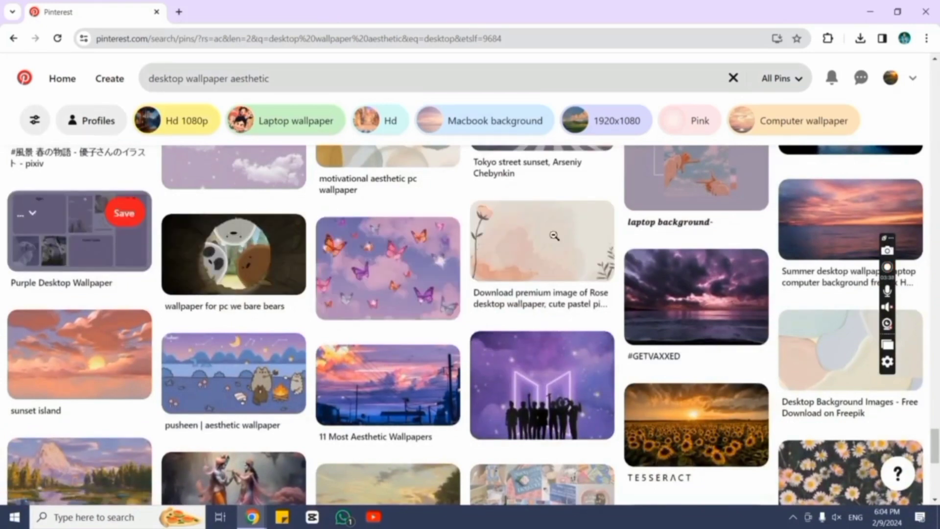
scroll(down, 3)
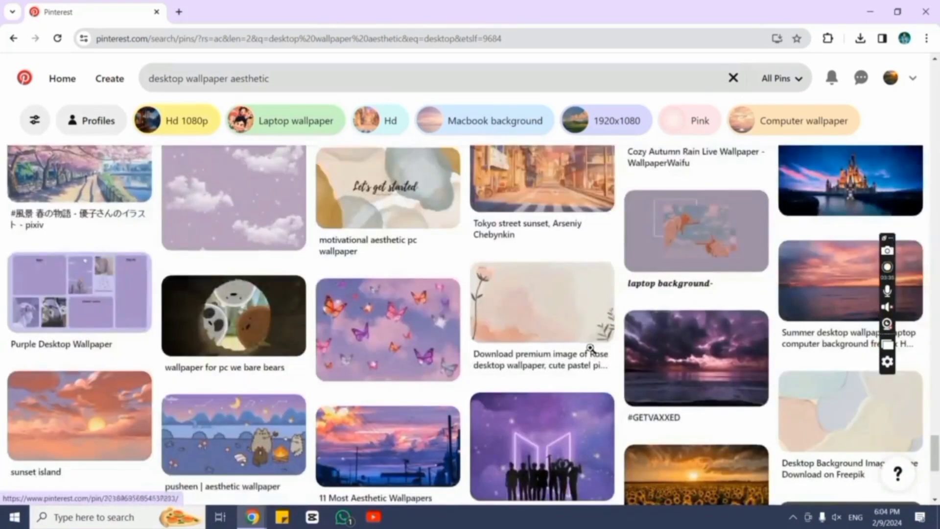
scroll(down, 3)
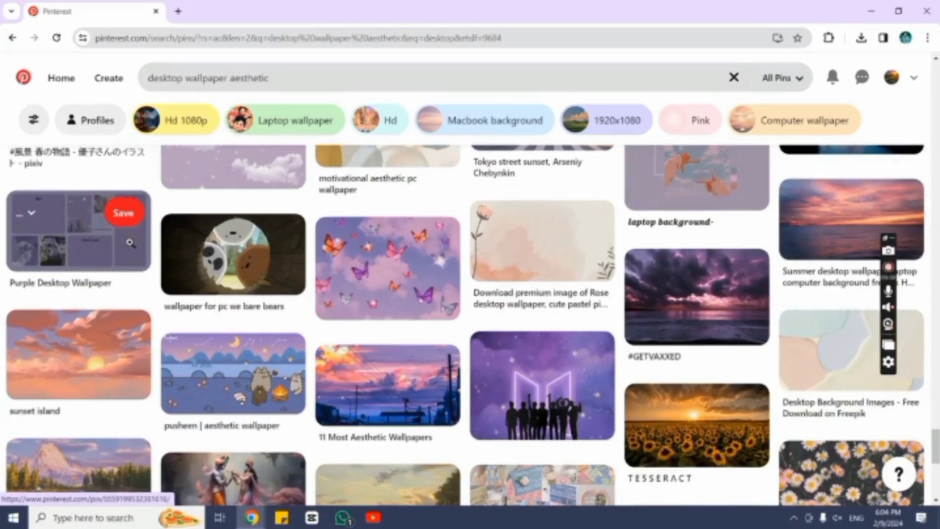